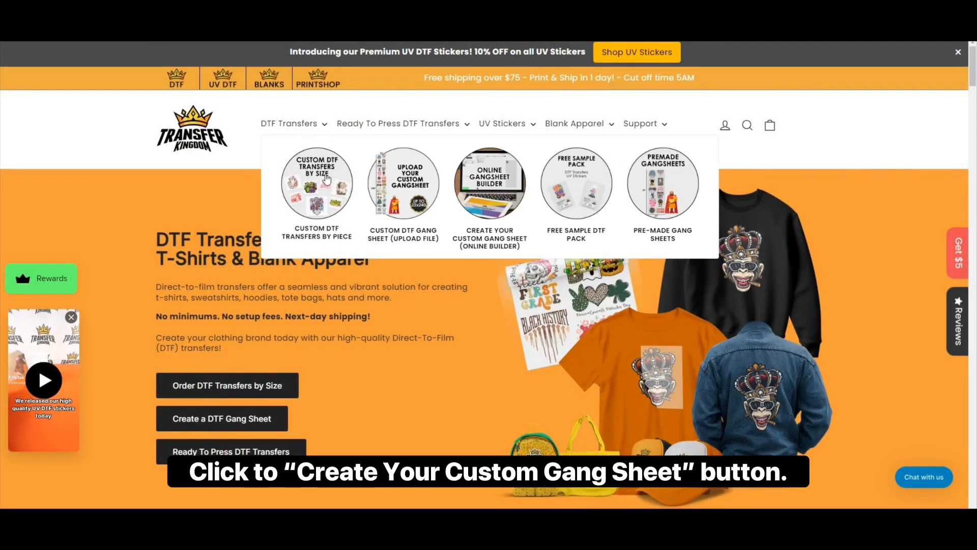
# Launch the online custom gang sheet builder from the DTF Transfers menu.
pyautogui.click(490, 182)
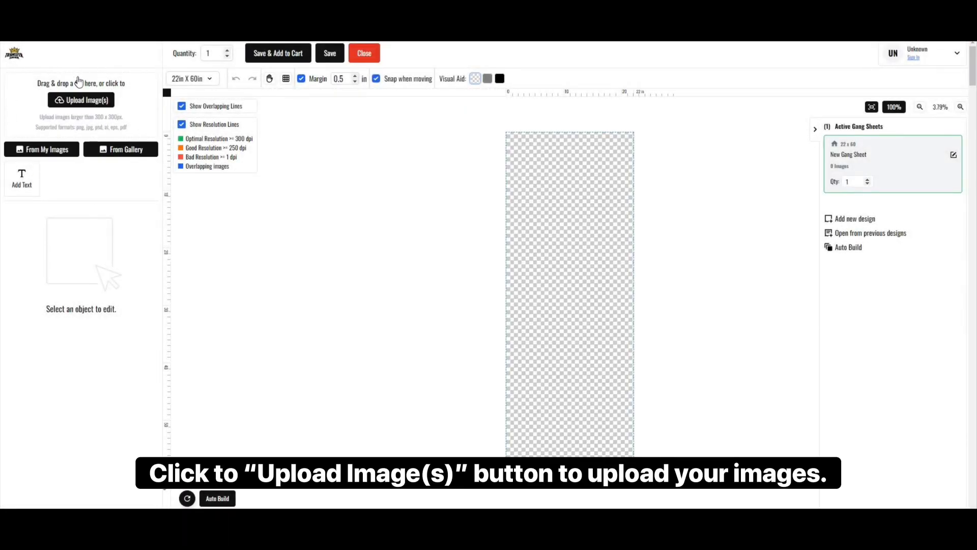
# Upload the Transfer Kingdom logo and place it at the top-left of the sheet.
pyautogui.click(41, 149)
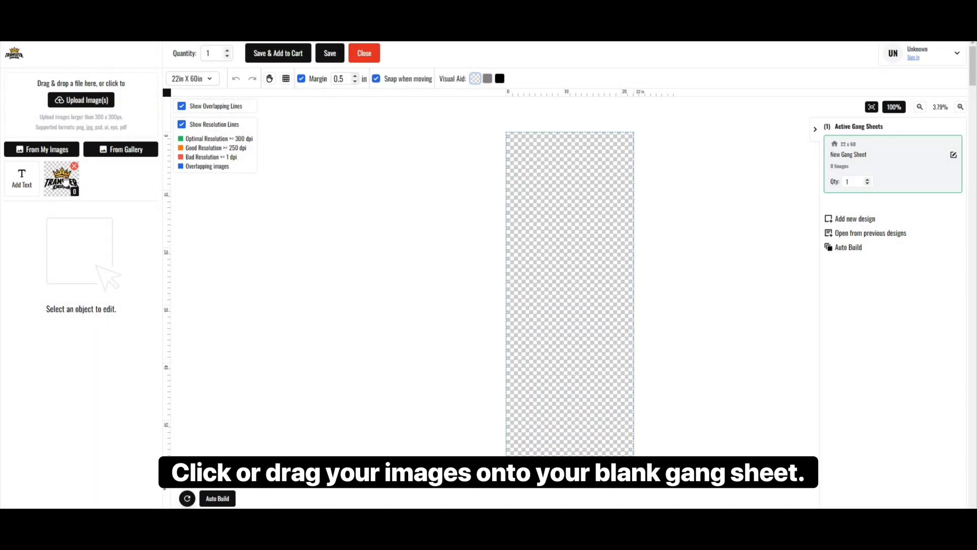
pyautogui.click(61, 179)
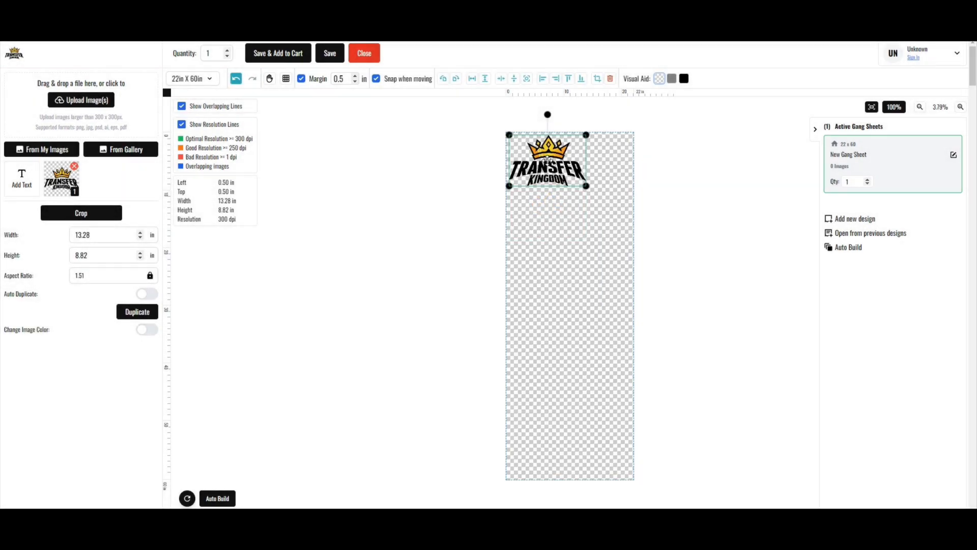
# Centre the logo, rotate it back upright and enlarge it to about 20.24 x 13.44 in.
pyautogui.click(527, 79)
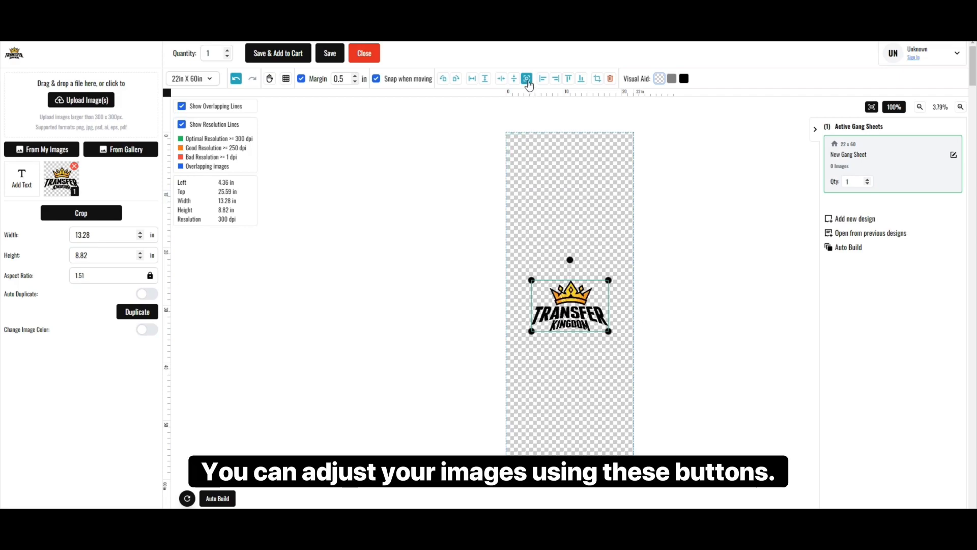
pyautogui.click(543, 78)
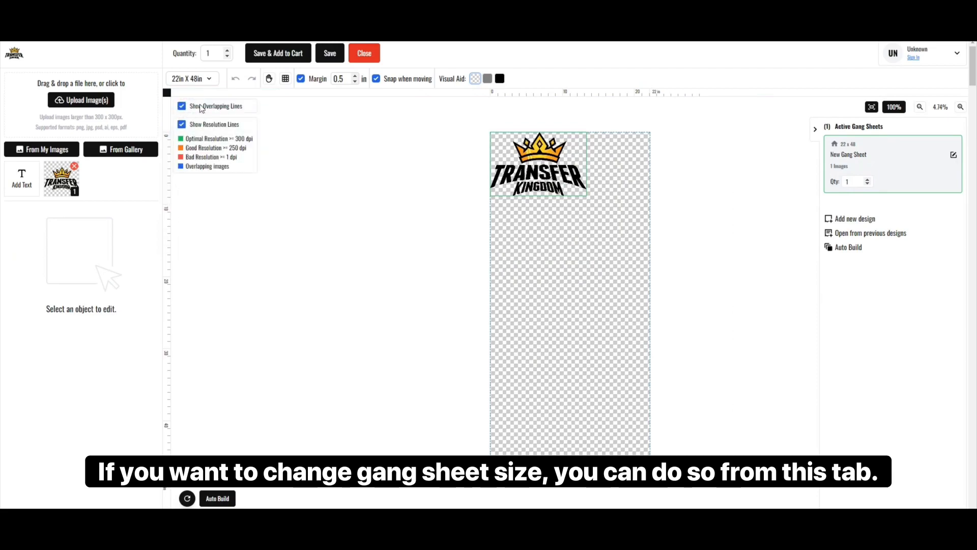
pyautogui.click(191, 78)
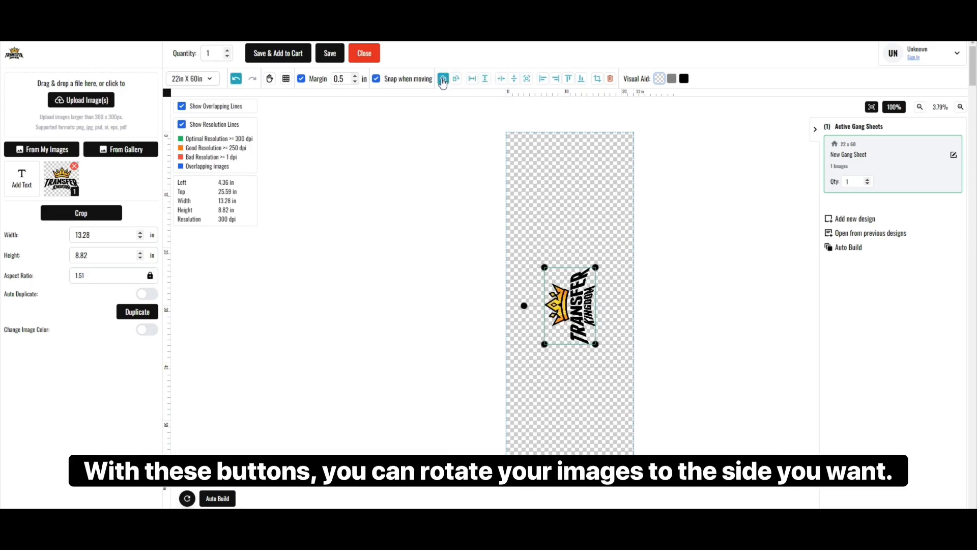
pyautogui.click(442, 78)
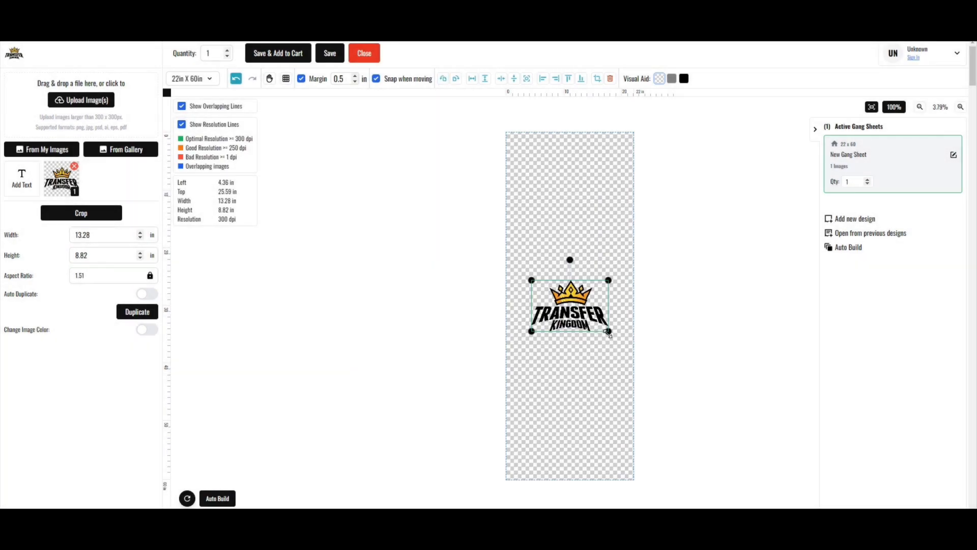
pyautogui.moveTo(609, 332); pyautogui.dragTo(611, 329)
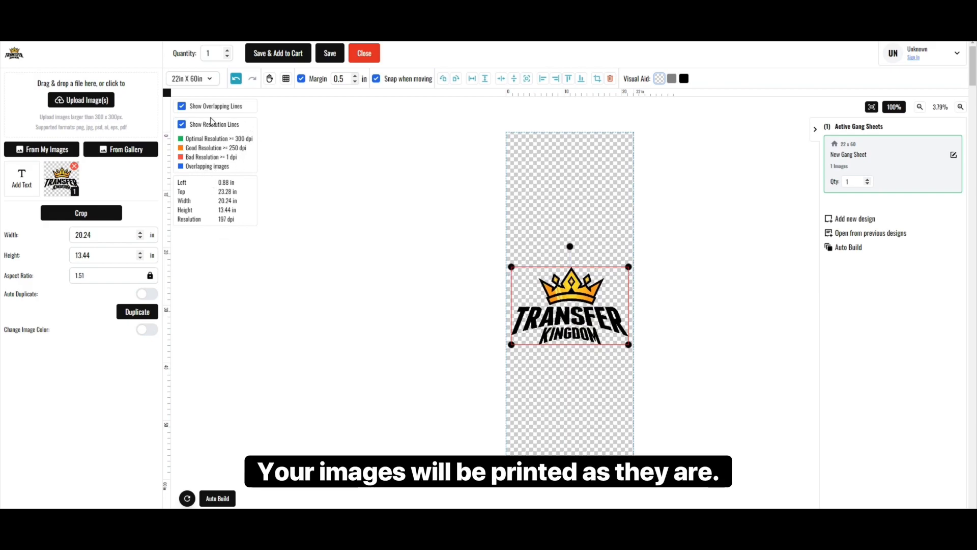
# Undo the enlargement so the logo returns smaller to the top-left corner.
pyautogui.click(235, 78)
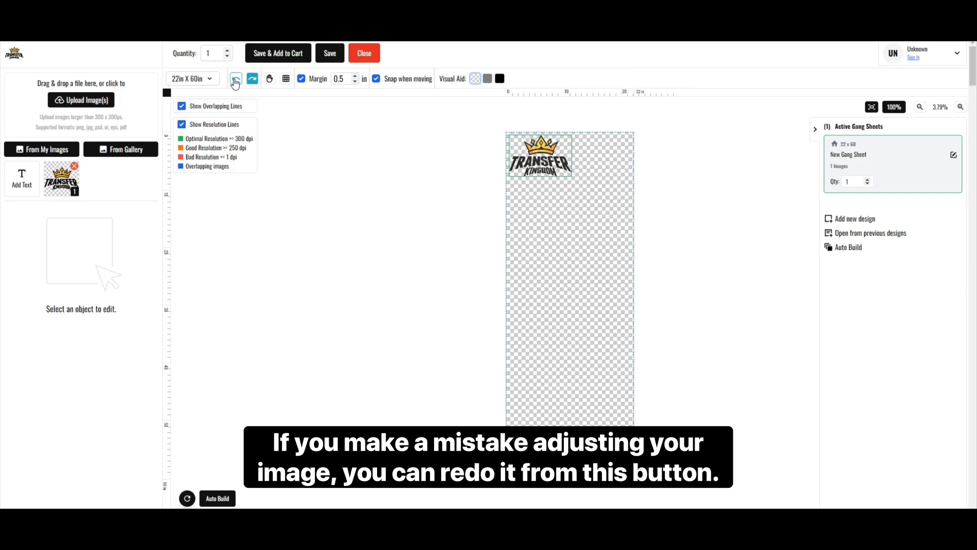
# Step back through the adjustments and stack two duplicate copies of the logo.
pyautogui.click(251, 78)
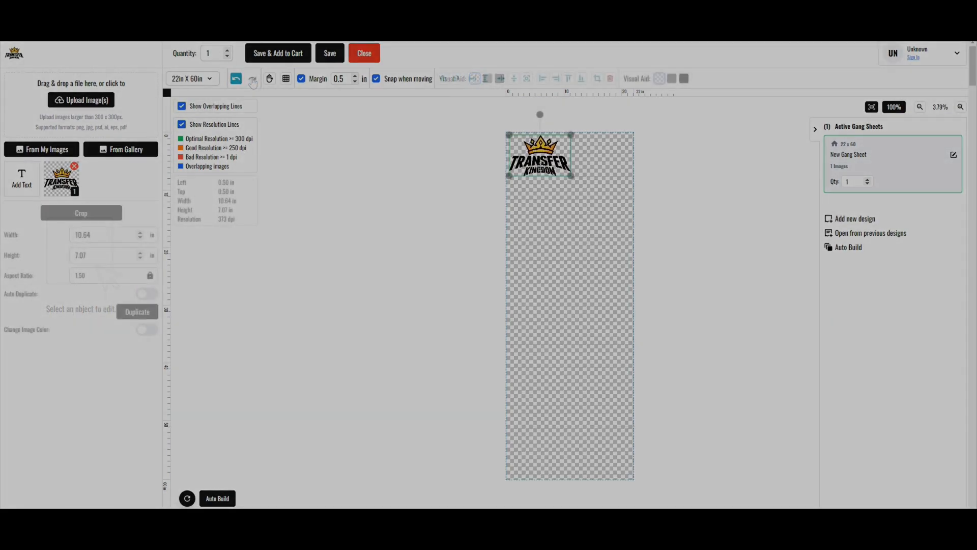
pyautogui.click(137, 311)
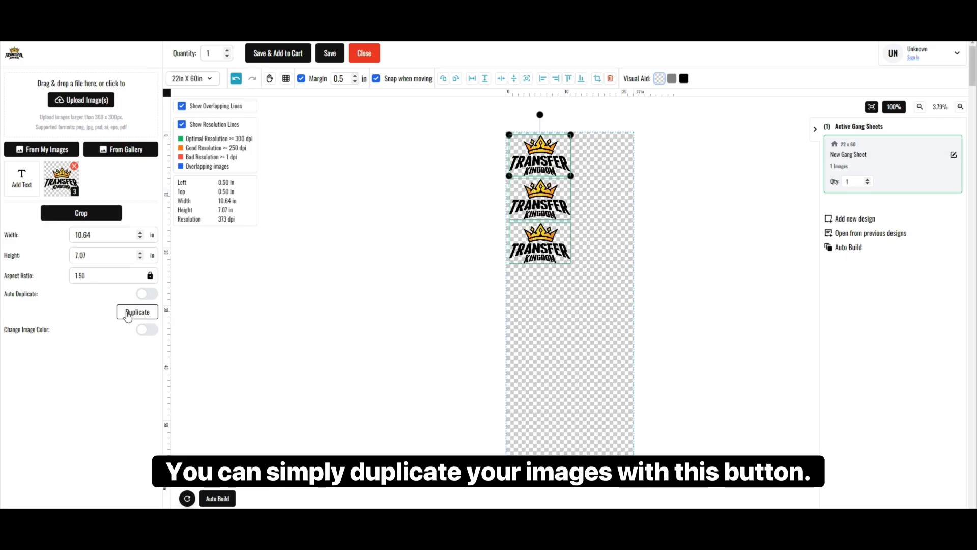
pyautogui.click(137, 311)
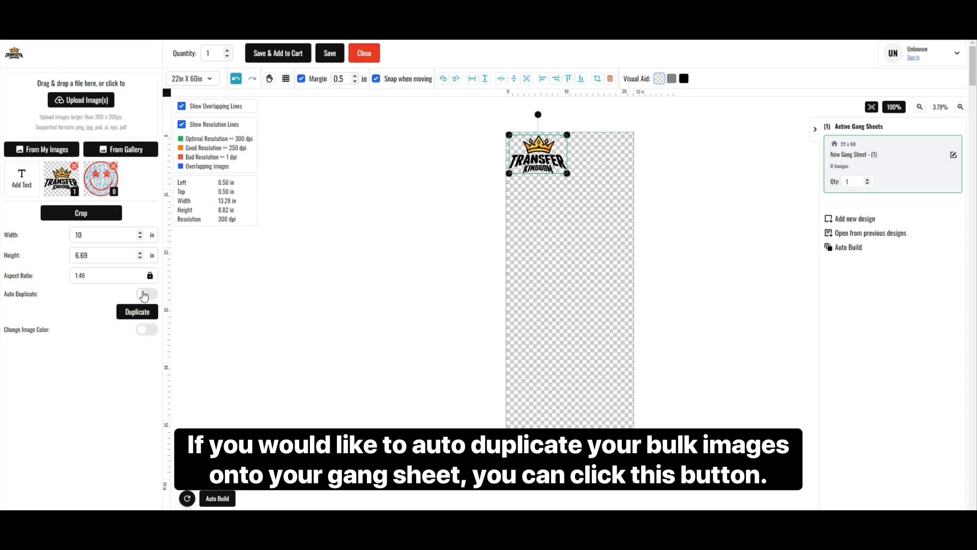
# Enable Auto Duplicate with image quantity 15 and start Auto Build.
pyautogui.click(145, 293)
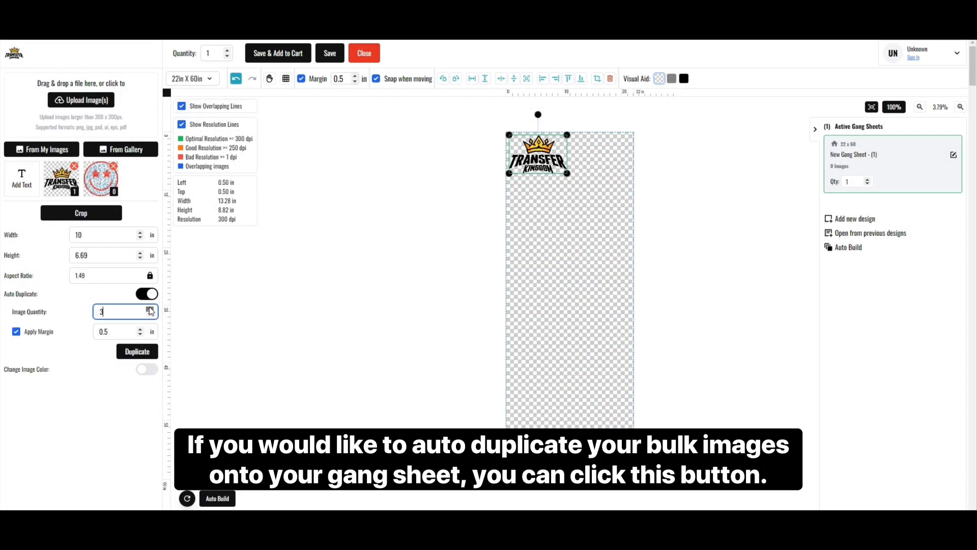
pyautogui.write('15')
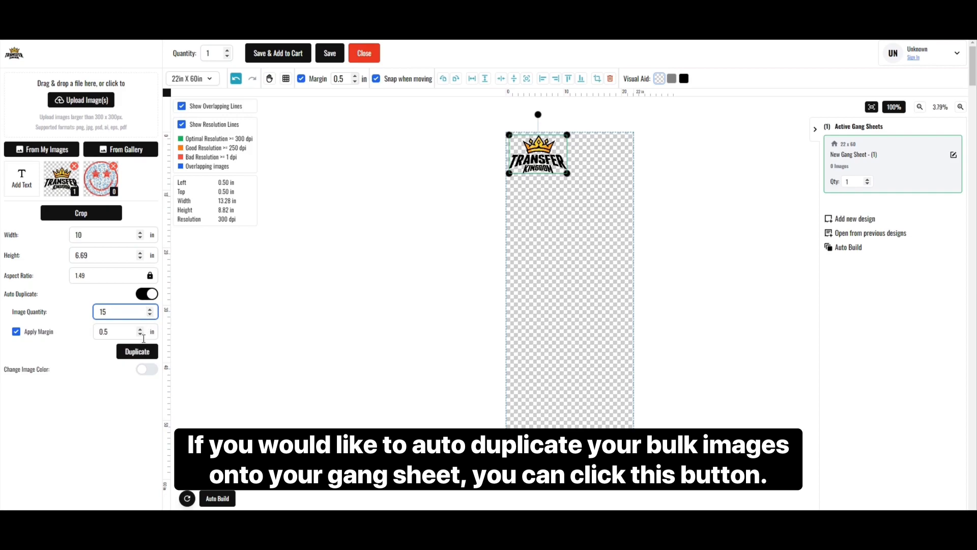
pyautogui.click(138, 352)
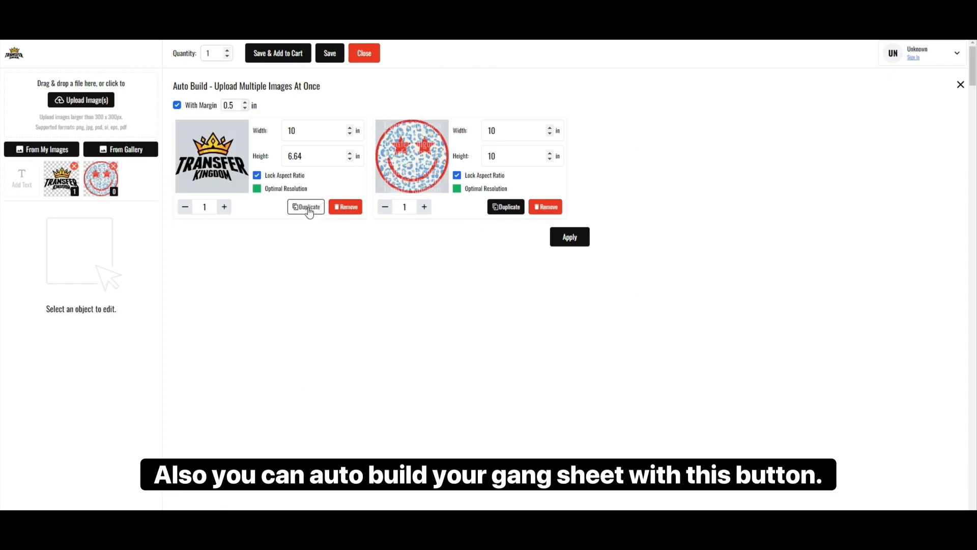
# Add copies of the logo and smiley entries and apply the build, filling the sheet with 16 logos.
pyautogui.click(305, 206)
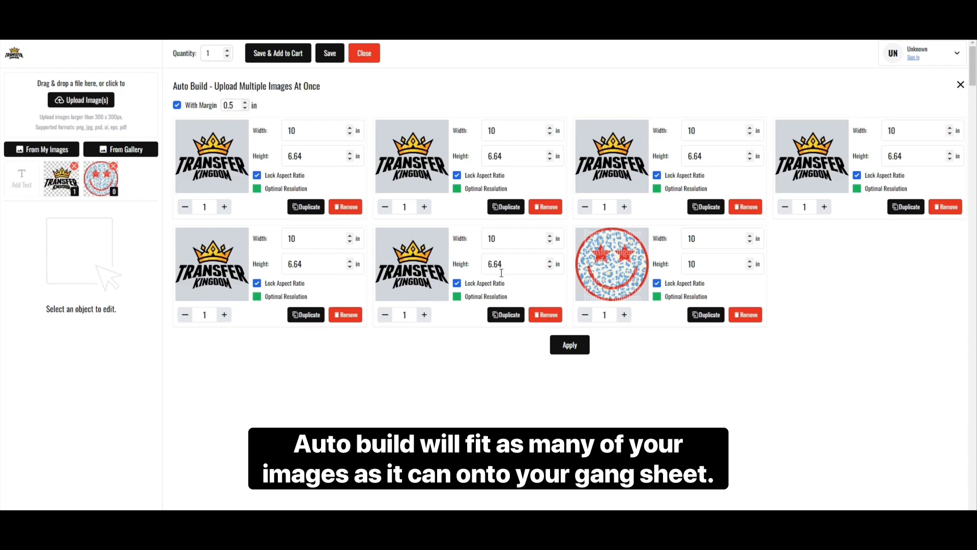
pyautogui.click(704, 315)
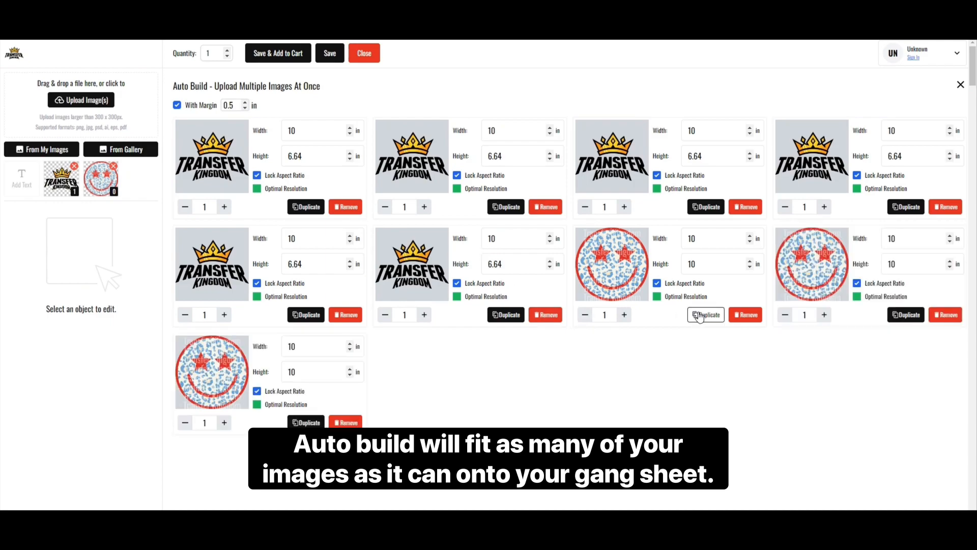
pyautogui.click(704, 314)
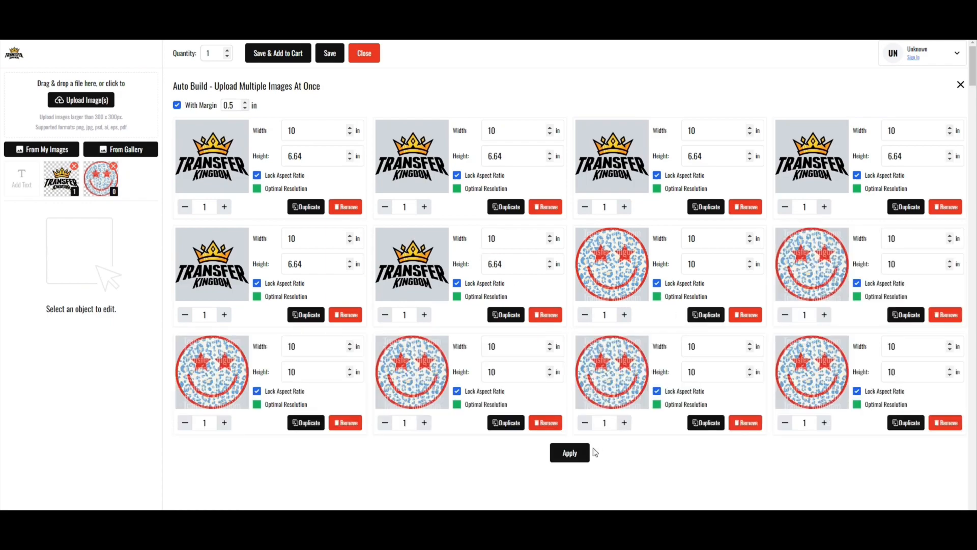
pyautogui.click(568, 452)
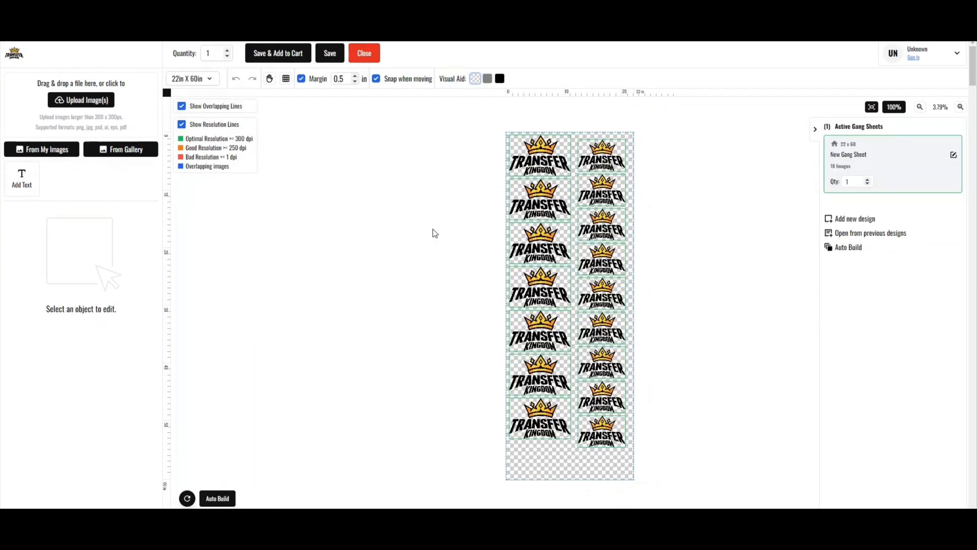
# Save the gang sheet and agree to the artwork rights statement in the confirmation.
pyautogui.click(329, 52)
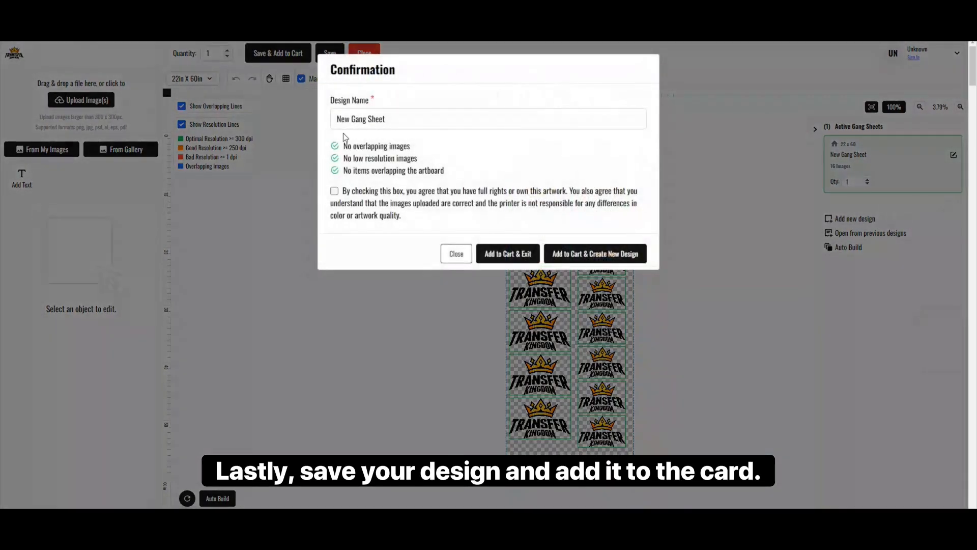
pyautogui.click(334, 191)
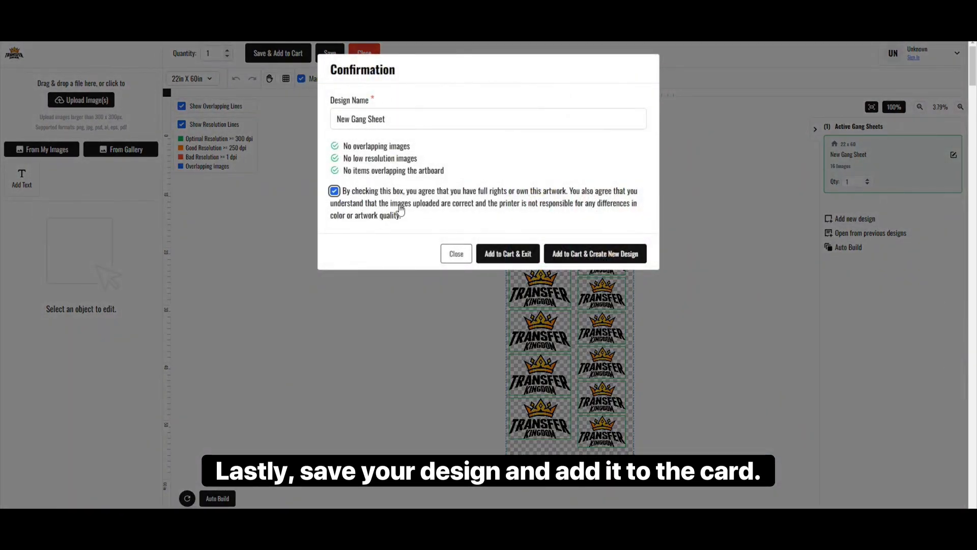